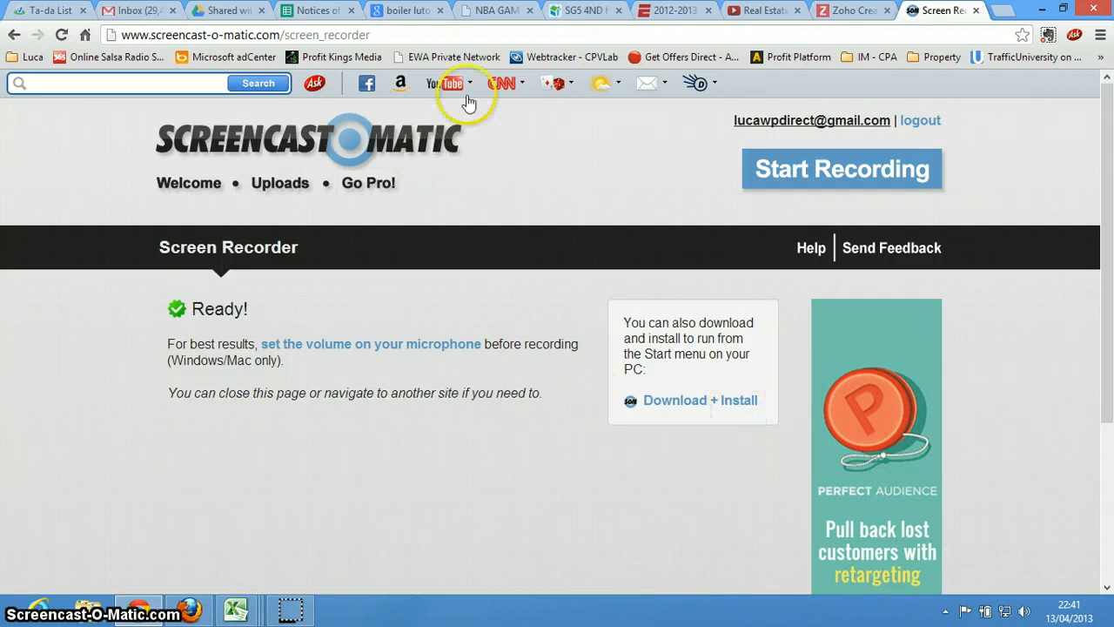
Step: Switch from the Screencast-O-Matic recorder to the Zoho Creator records browser tab
left_click(848, 10)
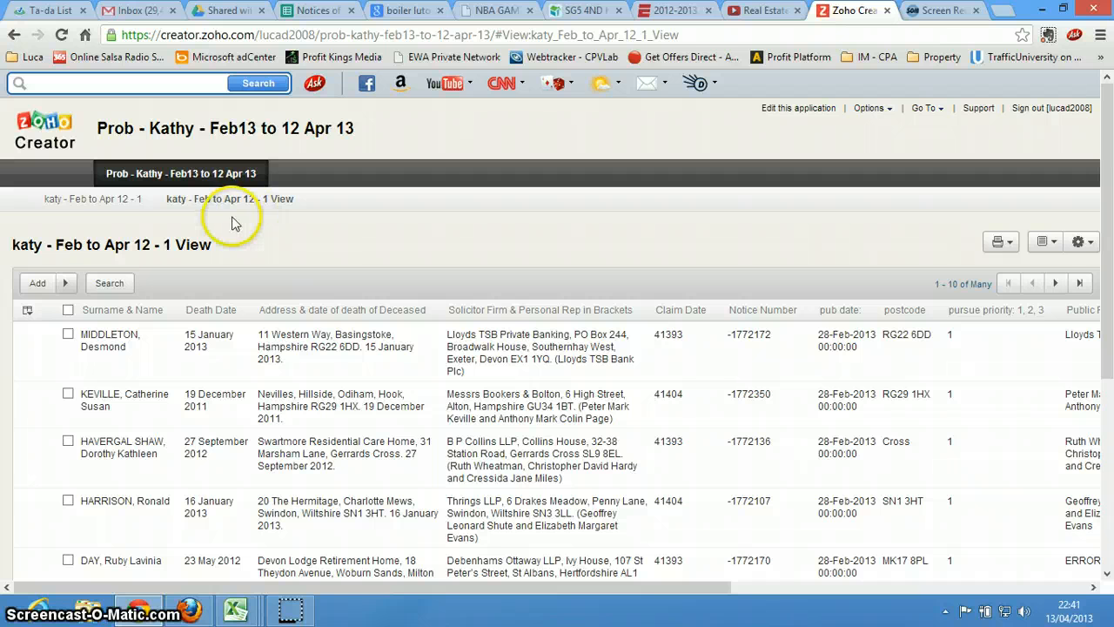
Step: Open the blank 'katy - Feb to Apr 12 - 1' probate entry form
left_click(91, 199)
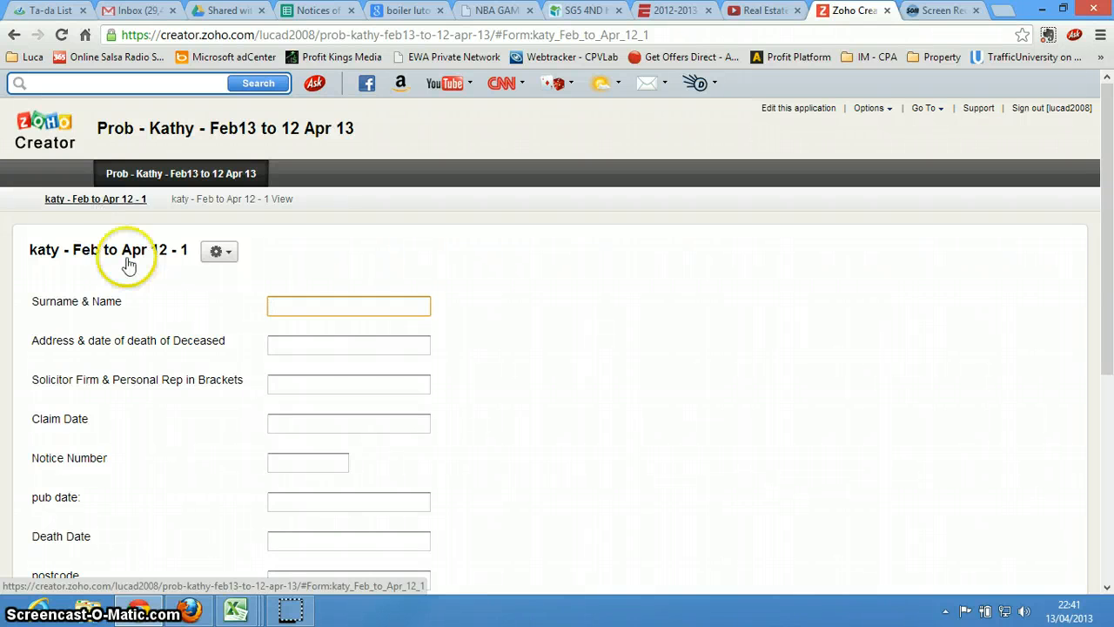
mouse_move(635, 317)
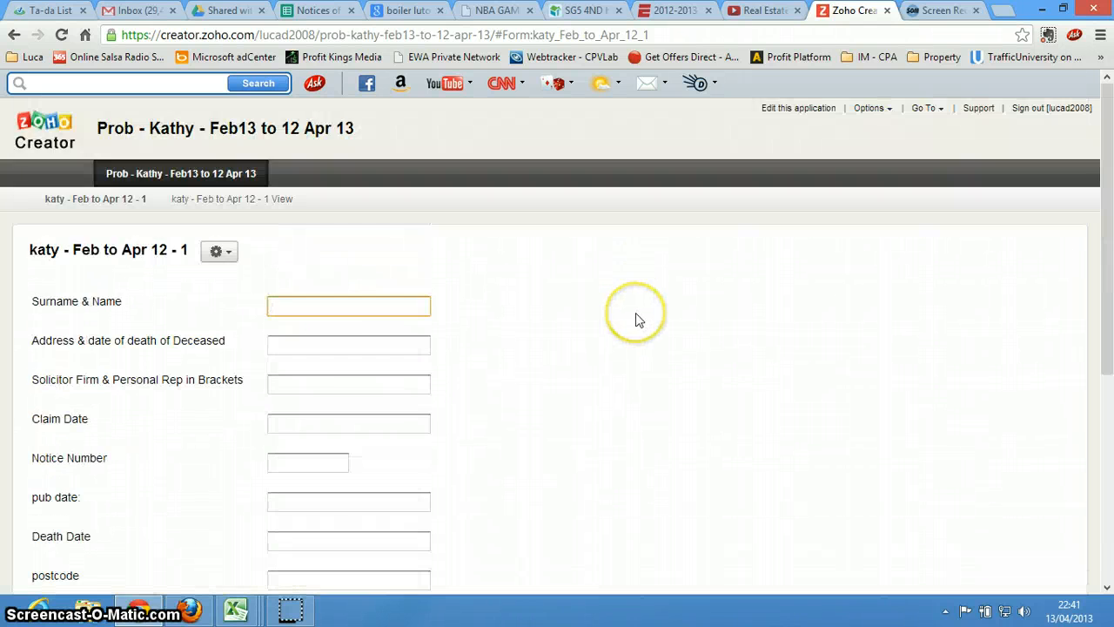
mouse_move(209, 239)
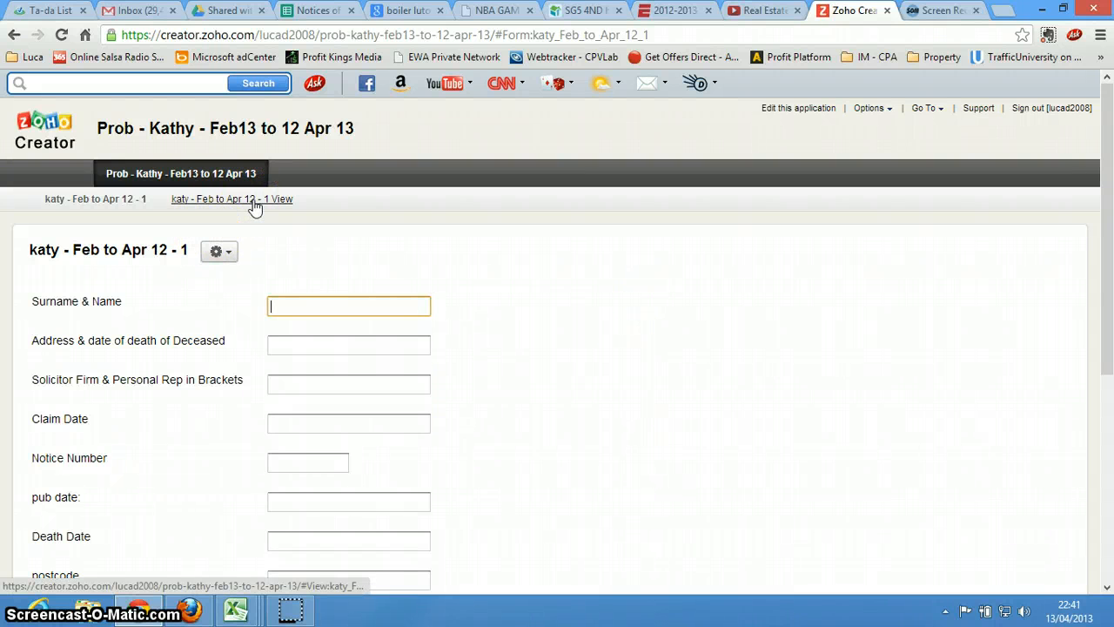
Step: Go to the 'katy - Feb to Apr 12 - 1 View' records list
left_click(232, 198)
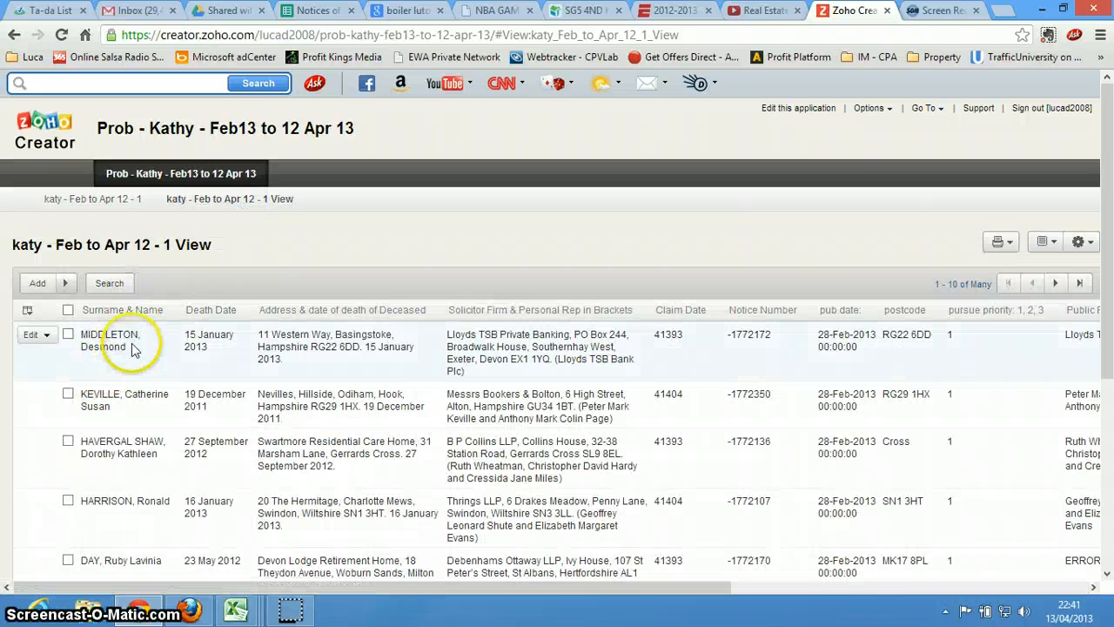
mouse_move(139, 316)
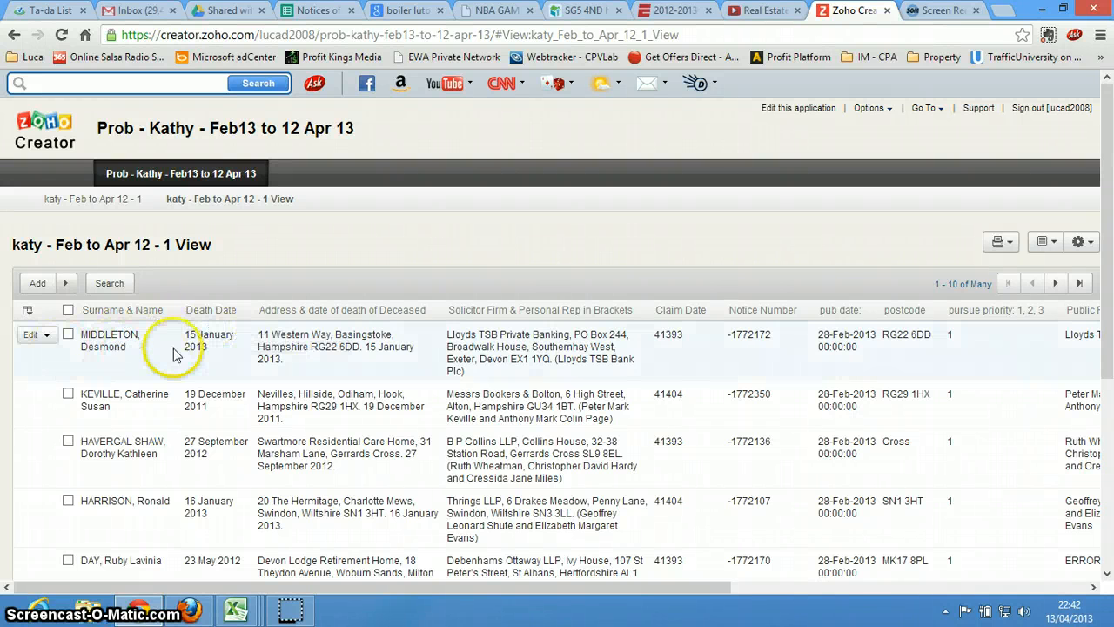
mouse_move(243, 357)
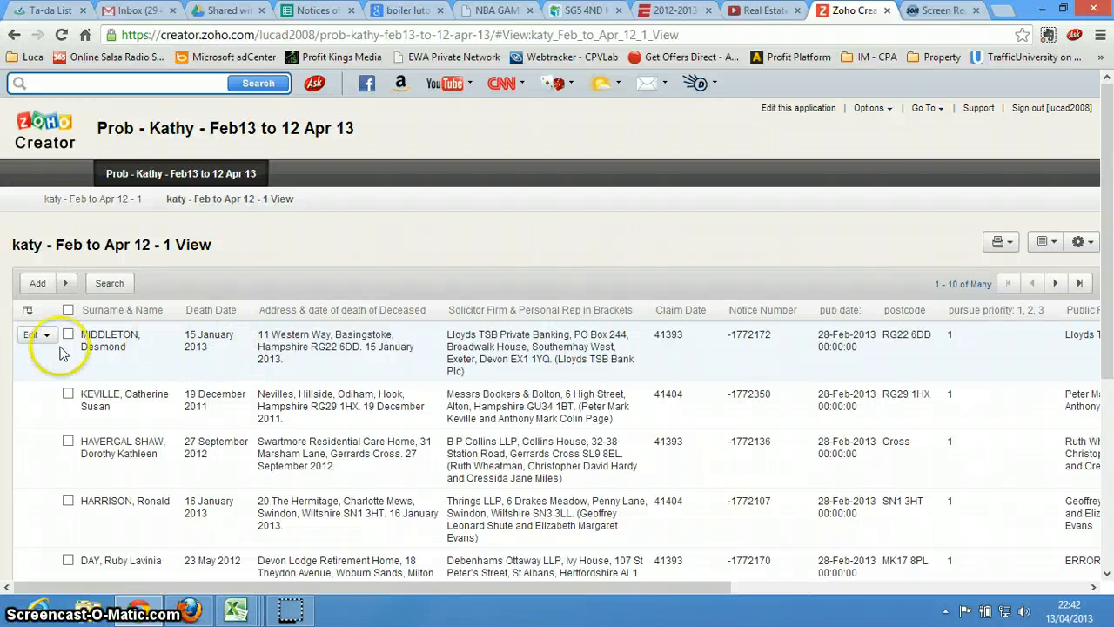
left_click(48, 334)
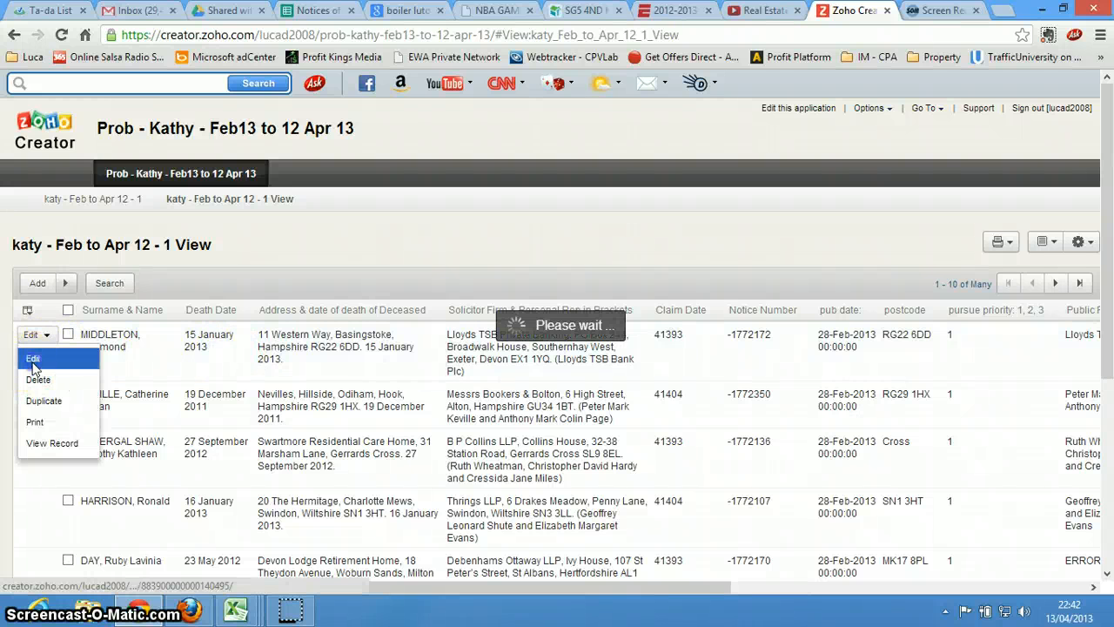
left_click(33, 357)
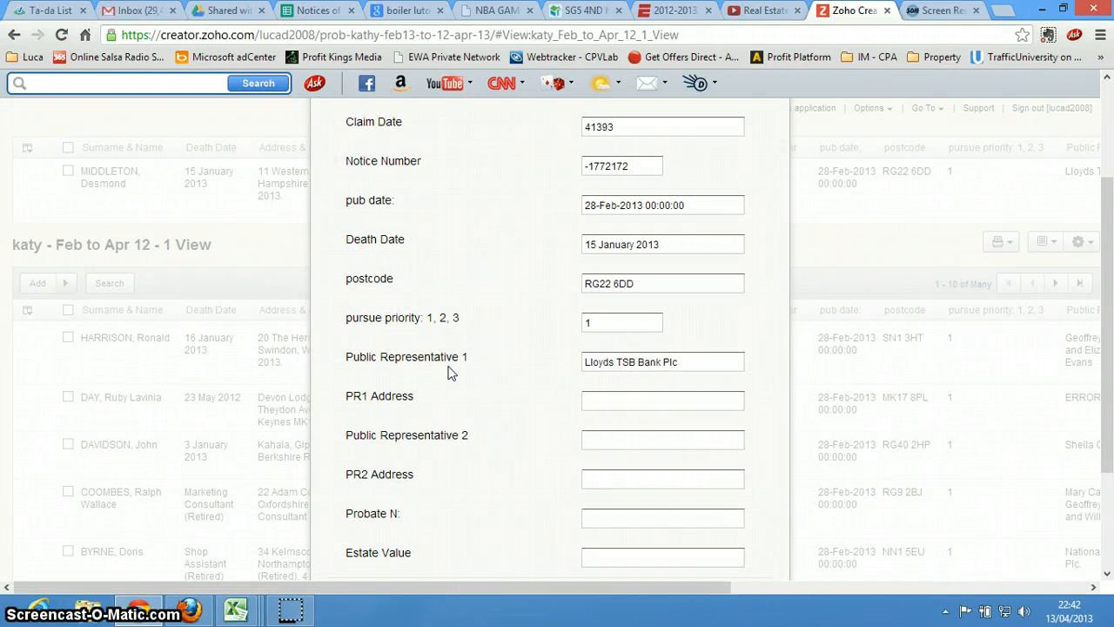
scroll("down", 3)
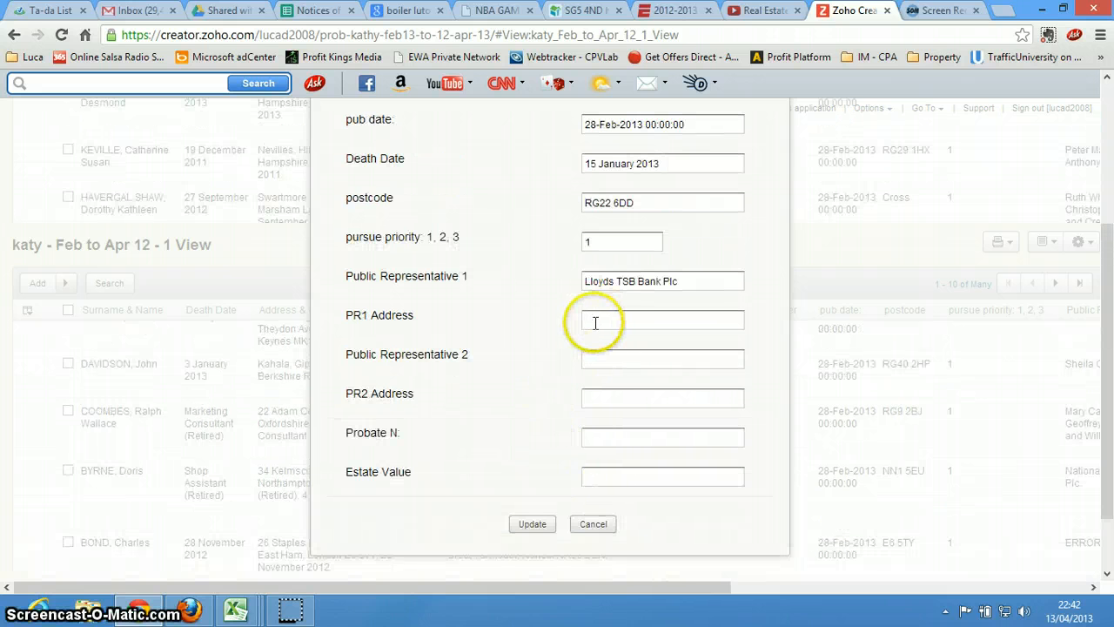
Step: Step through the PR1 Address, Public Representative 1, PR2 Address, Probate N and Estate Value fields
left_click(662, 319)
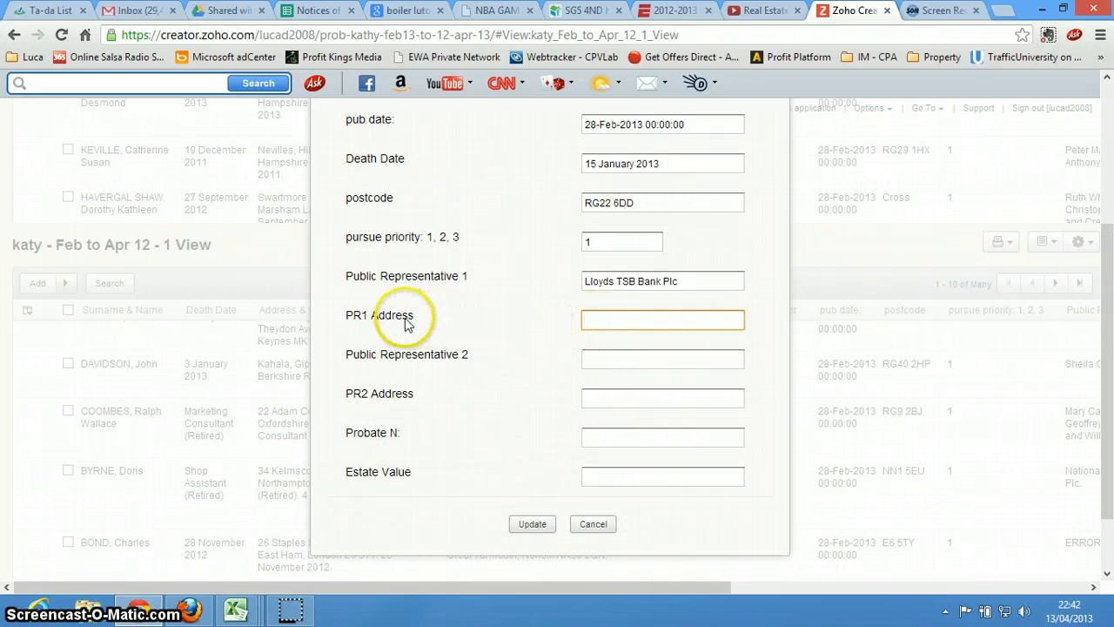
left_click(662, 319)
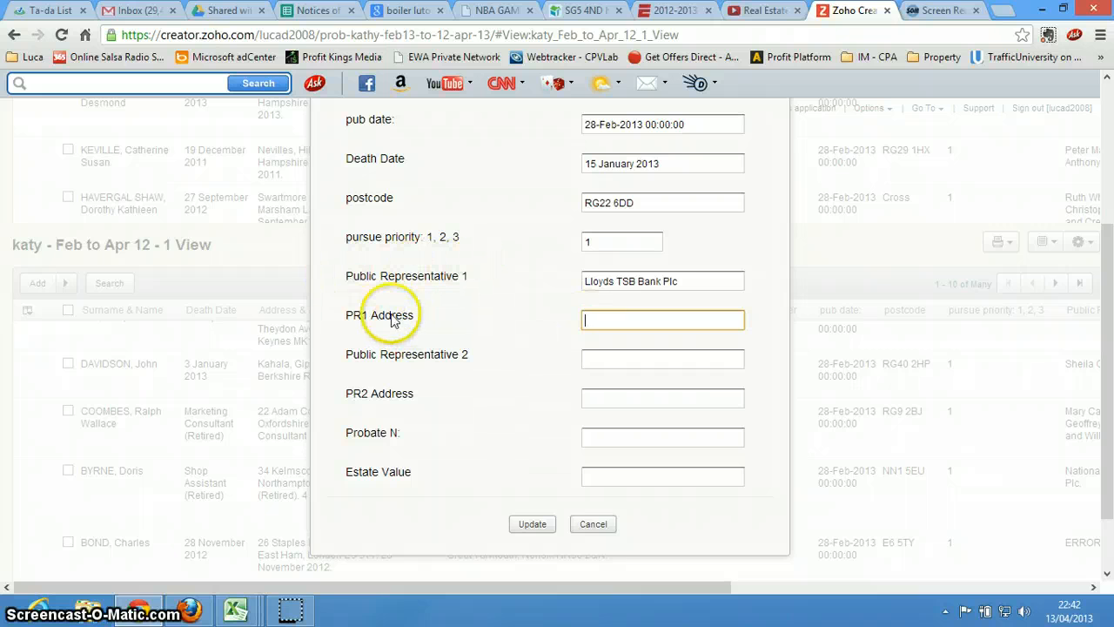
double_click(630, 280)
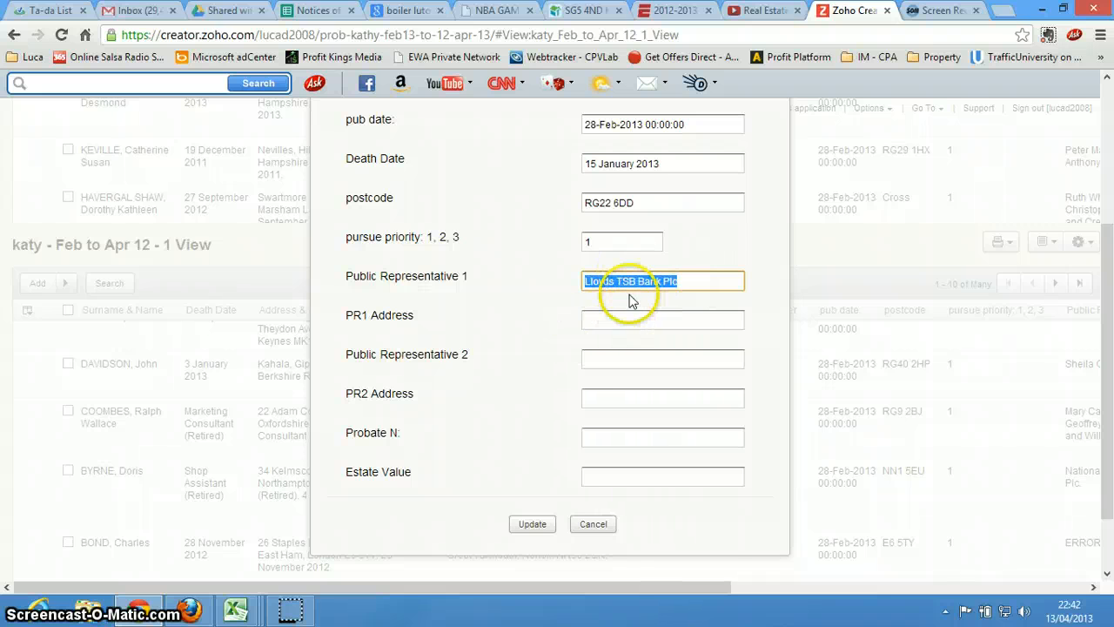
left_click(662, 320)
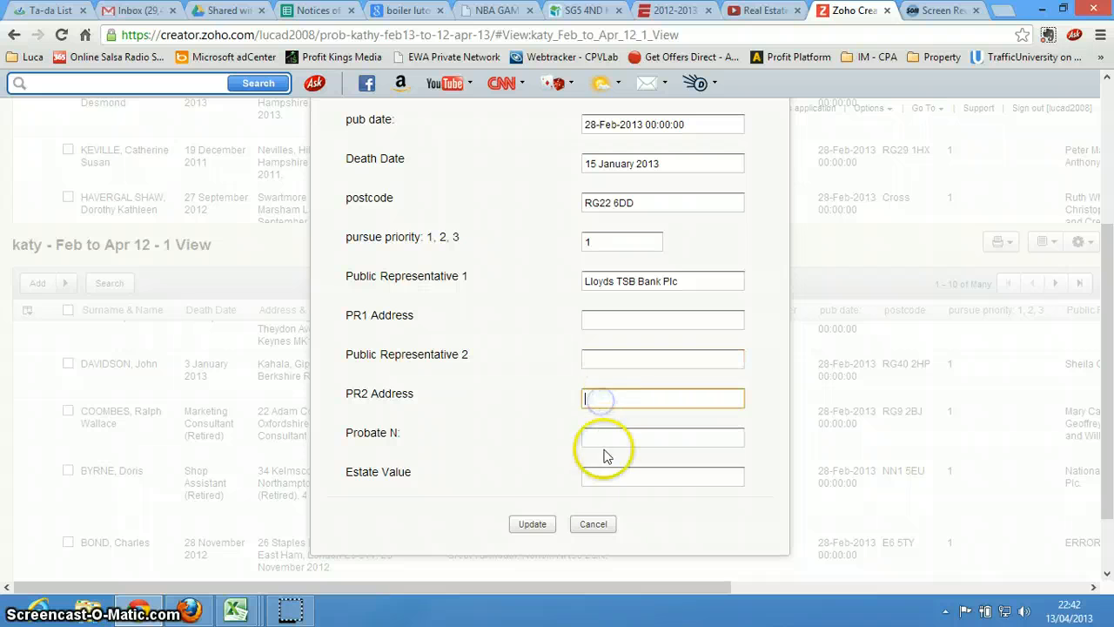
left_click(661, 437)
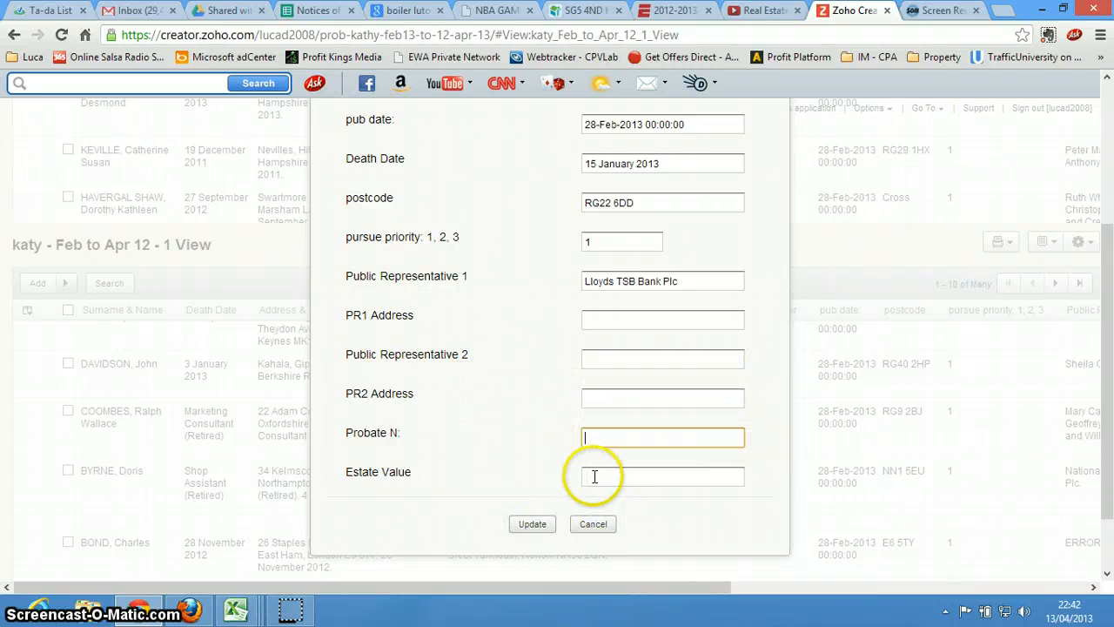
left_click(662, 476)
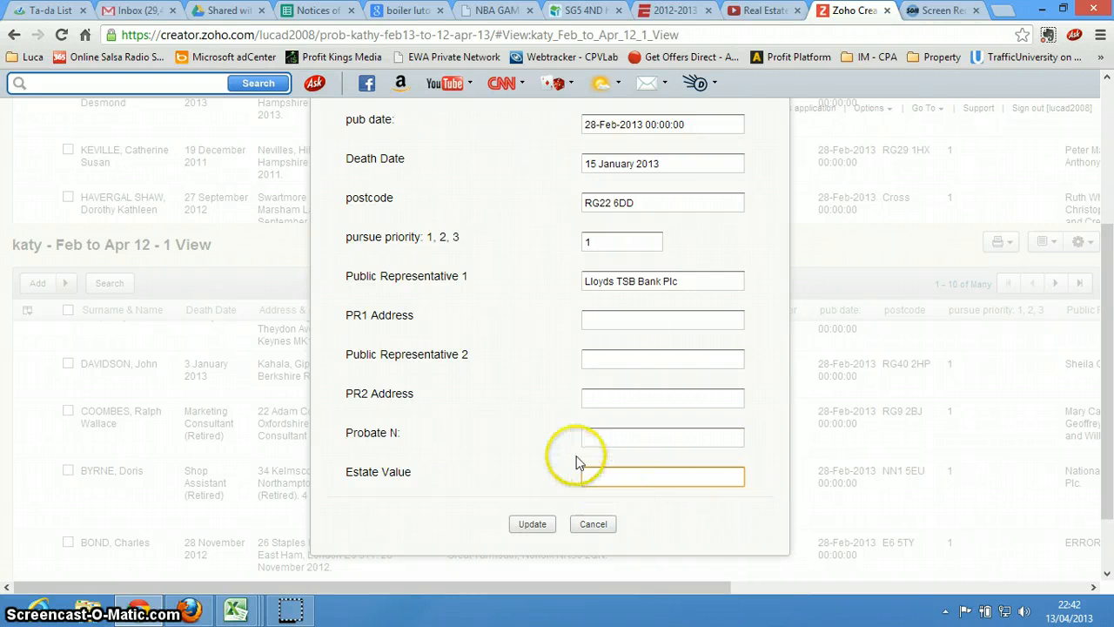
mouse_move(533, 456)
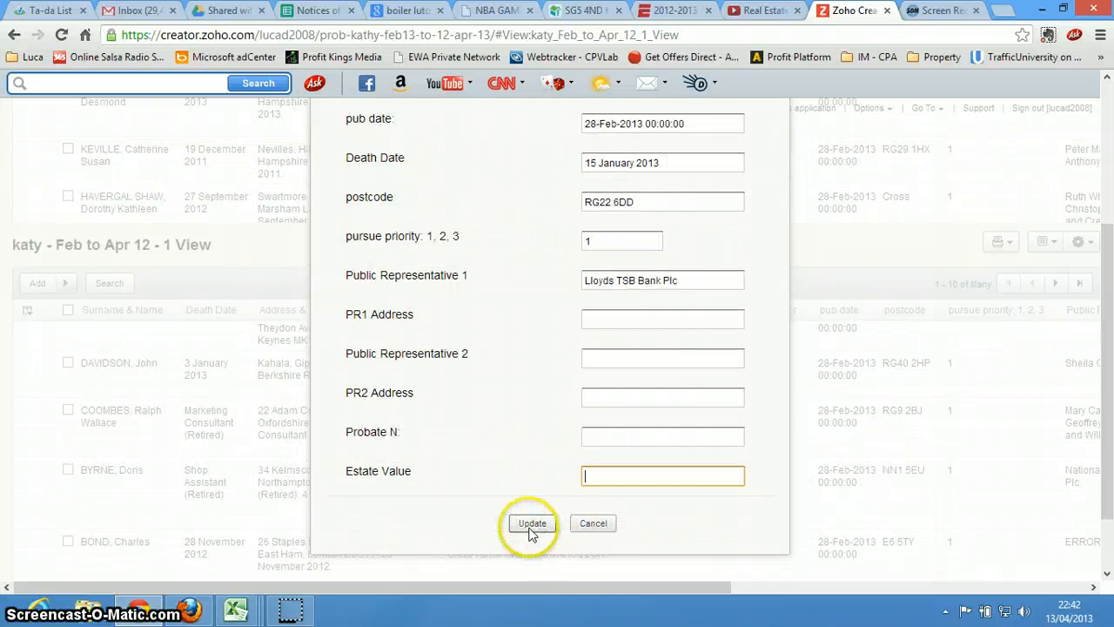
left_click(532, 523)
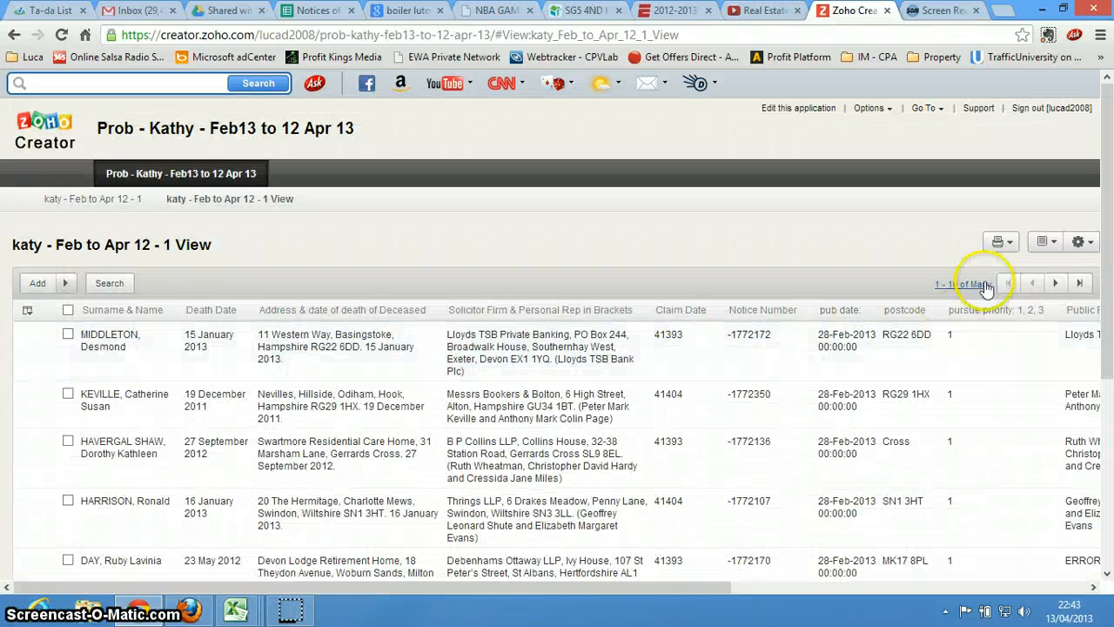
Step: Set the probate records list to 200 records per page
left_click(1041, 242)
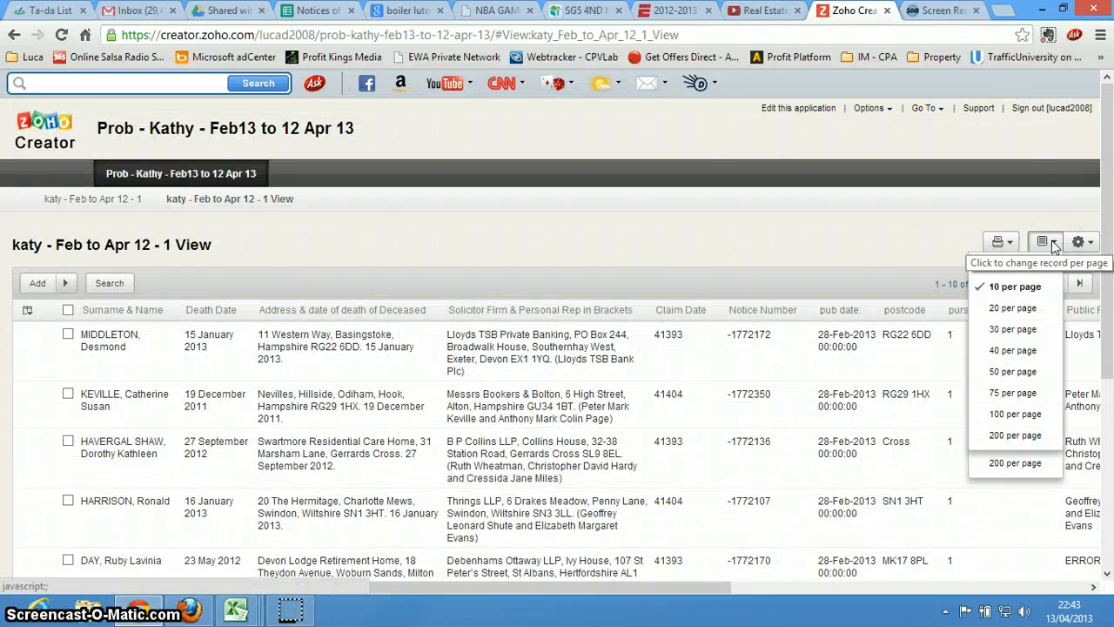
mouse_move(1013, 350)
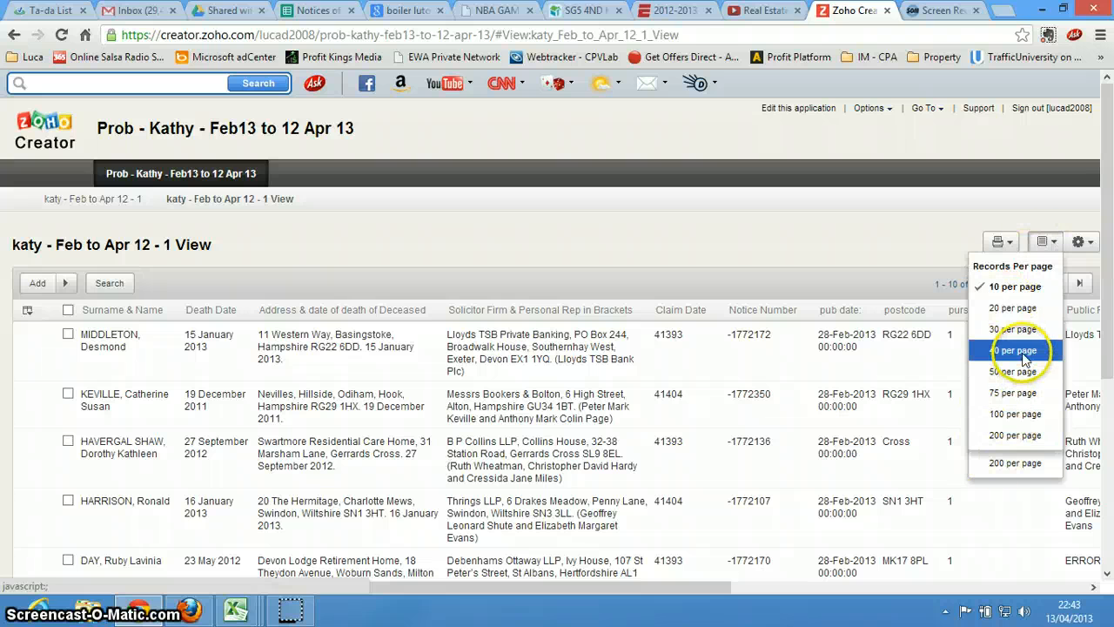
mouse_move(1014, 434)
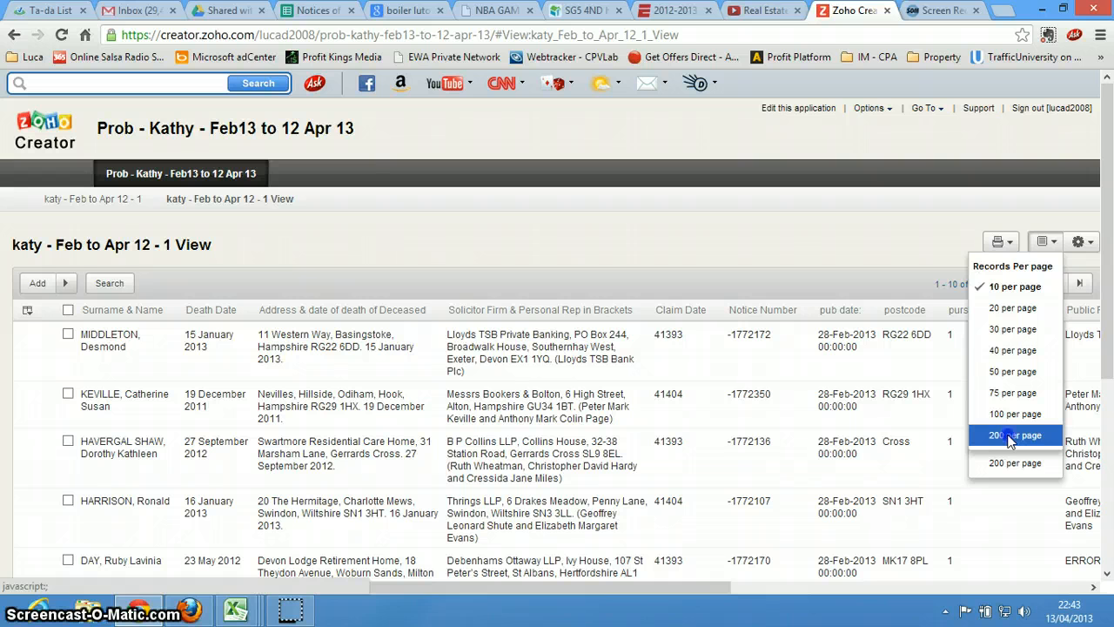
left_click(1015, 435)
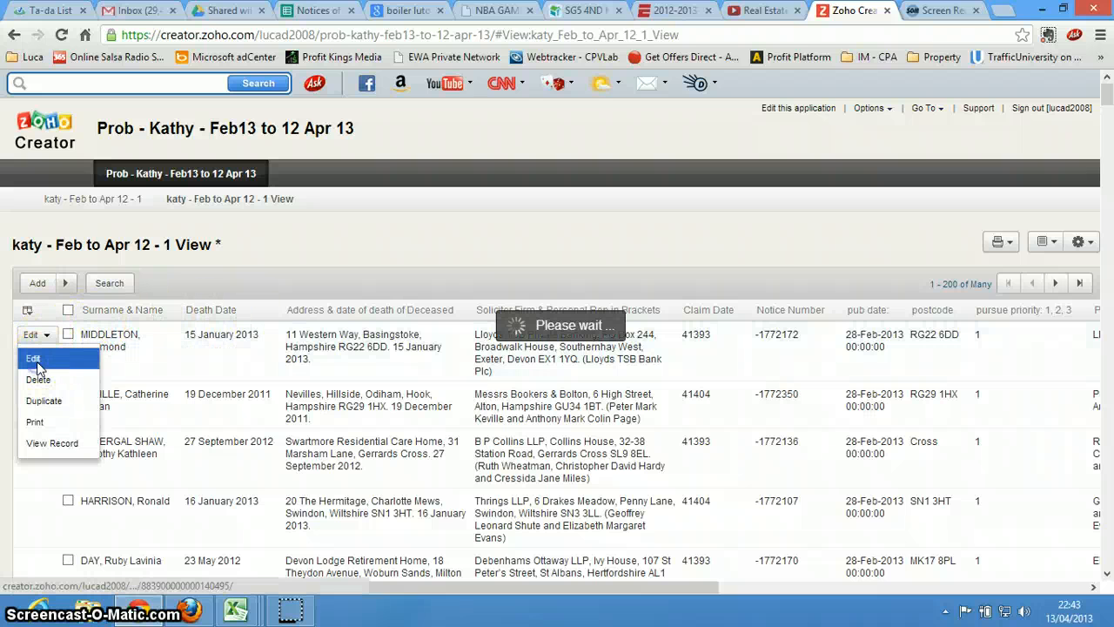
left_click(33, 358)
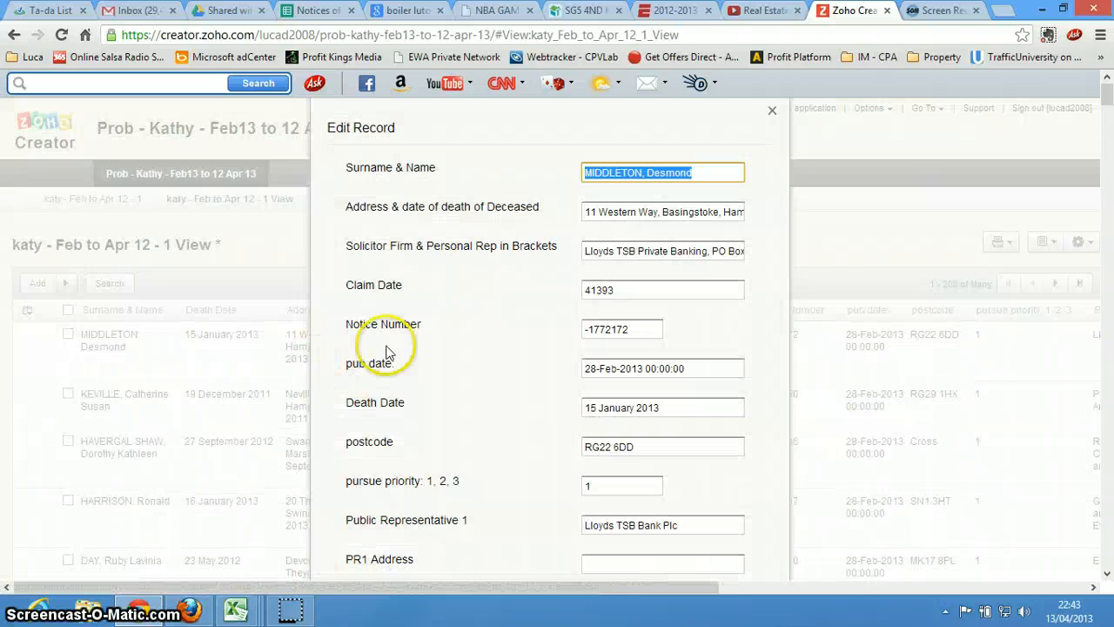
mouse_move(644, 416)
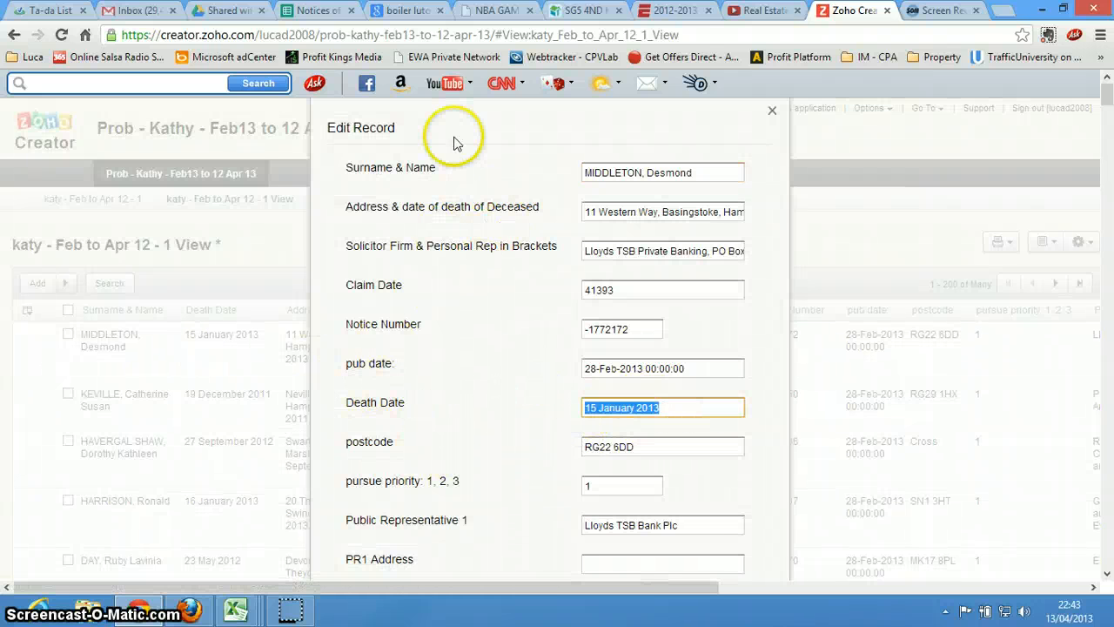
mouse_move(516, 398)
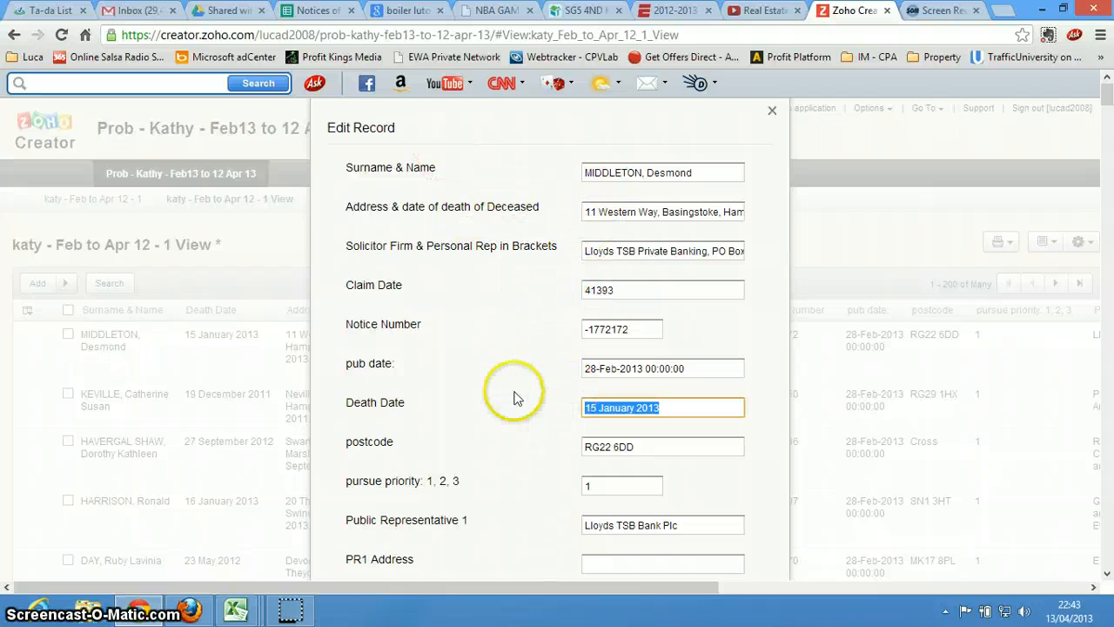
scroll("down", 3)
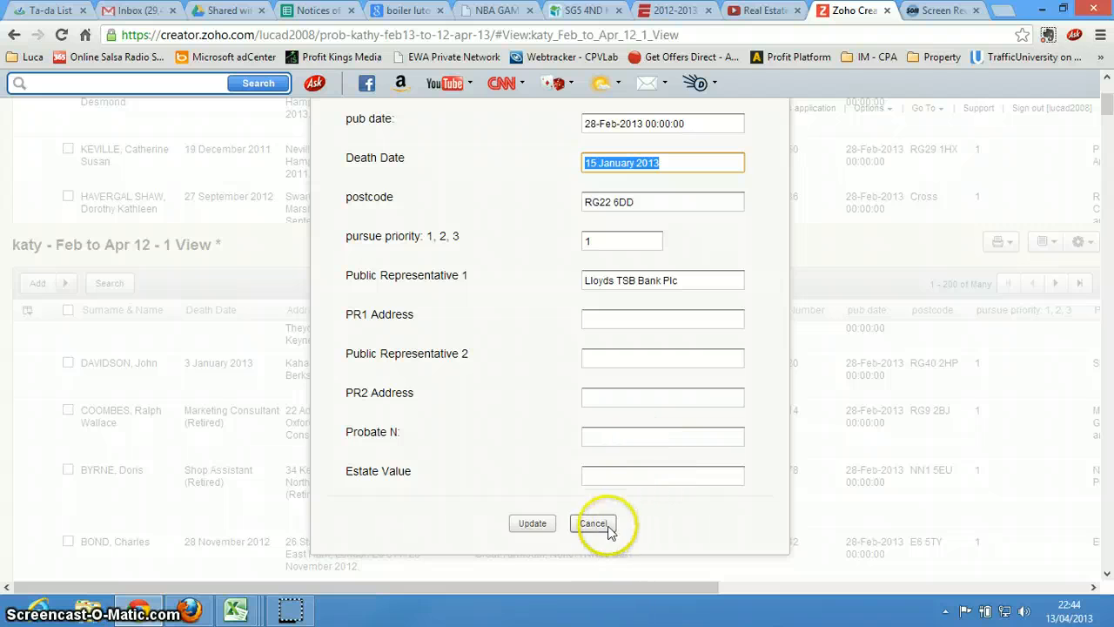
left_click(595, 523)
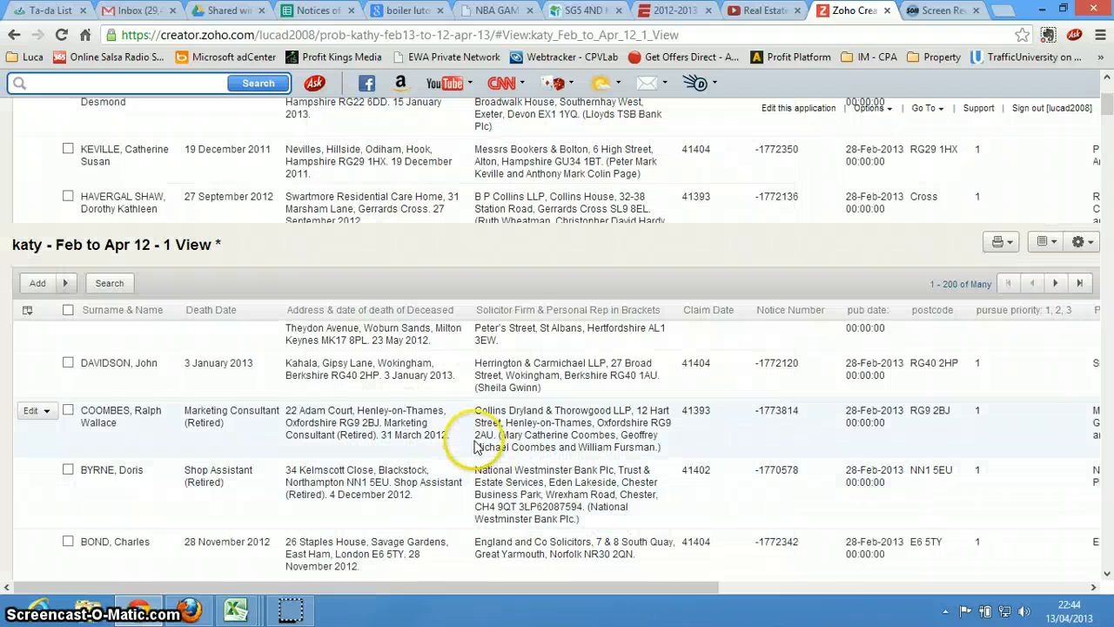